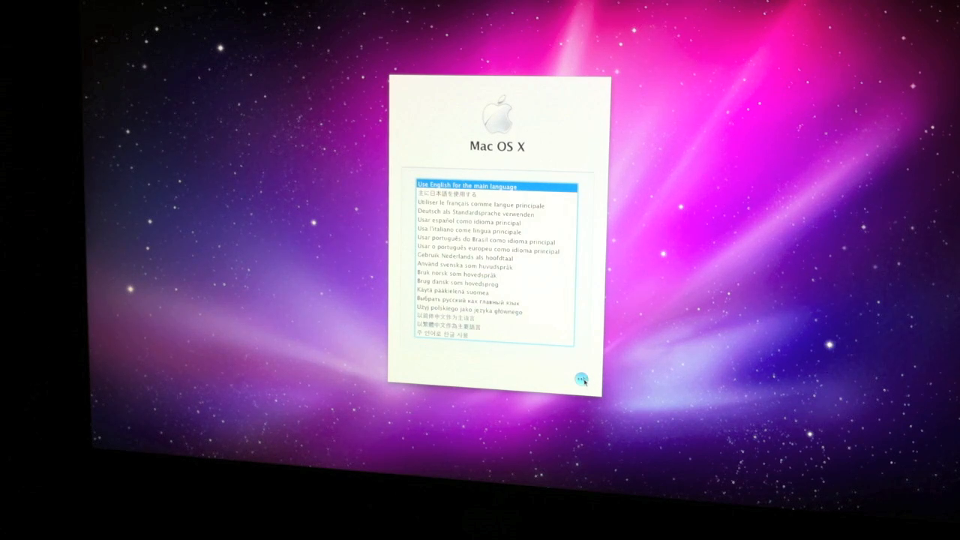
Choose English as the installer's main language and continue to the welcome screen.
click(581, 379)
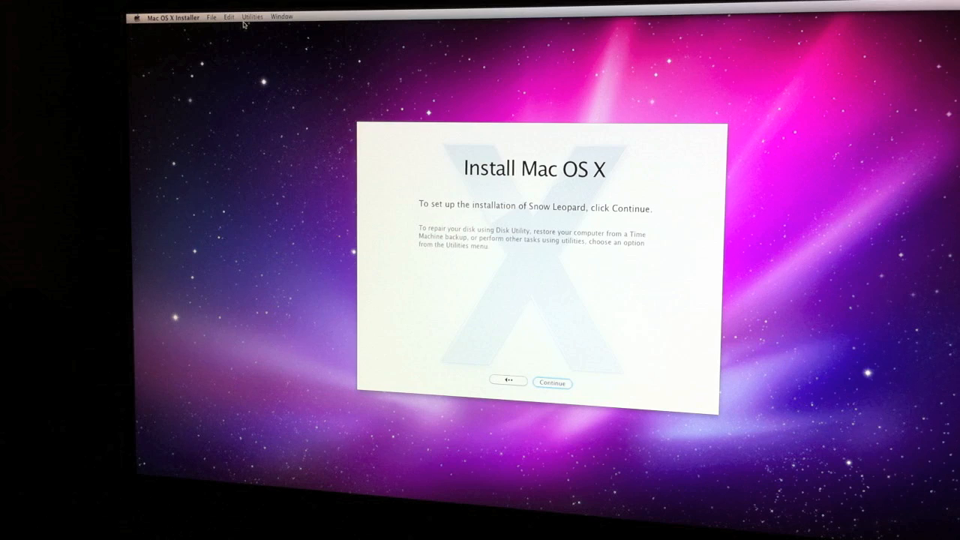
click(252, 16)
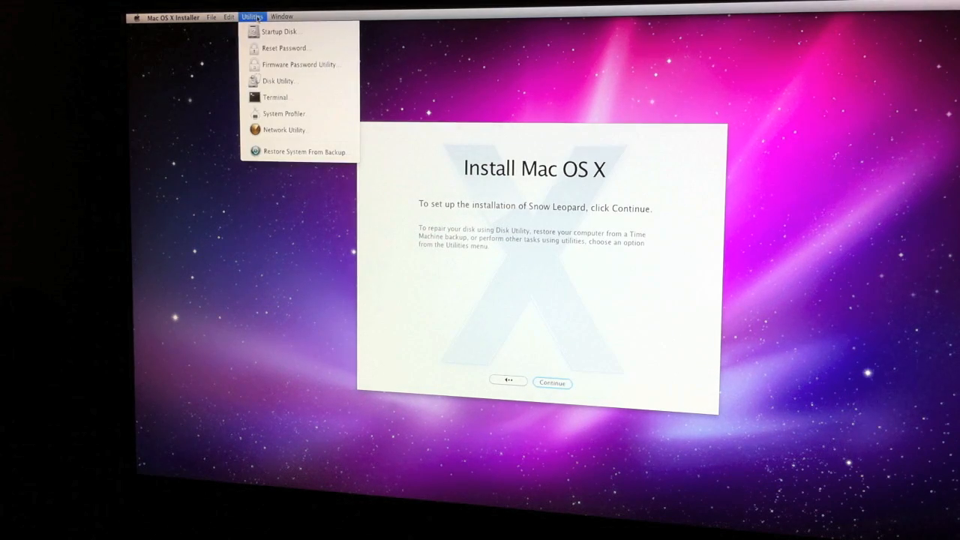
mouse_move(278, 80)
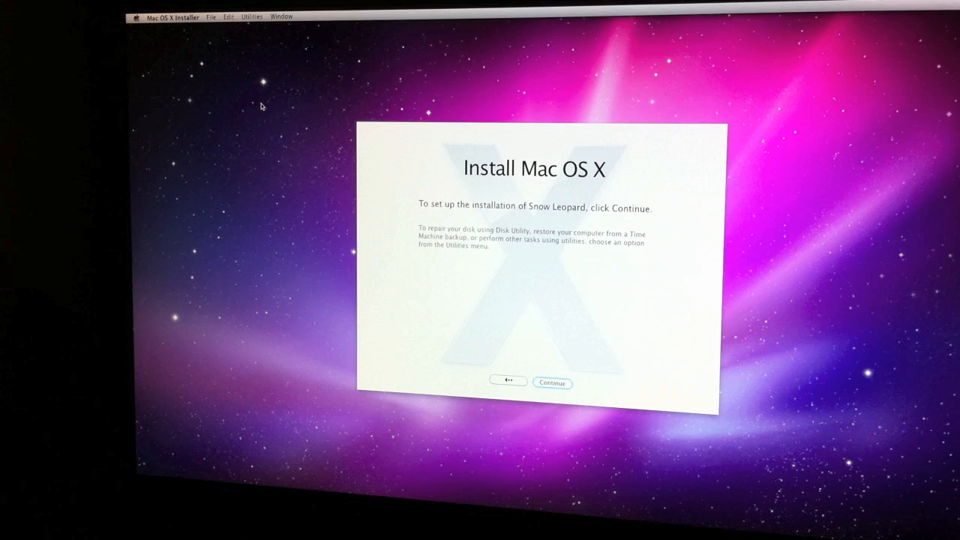
mouse_move(385, 114)
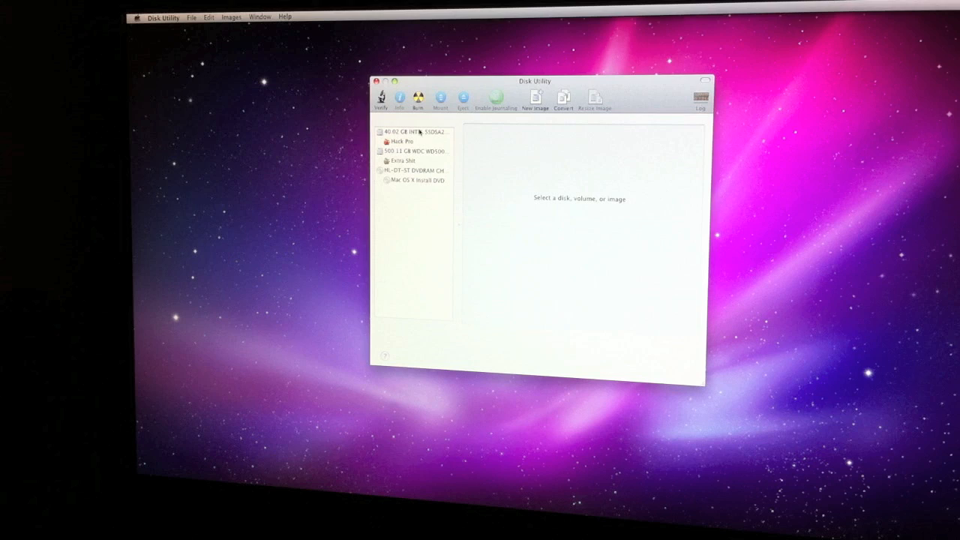
click(417, 131)
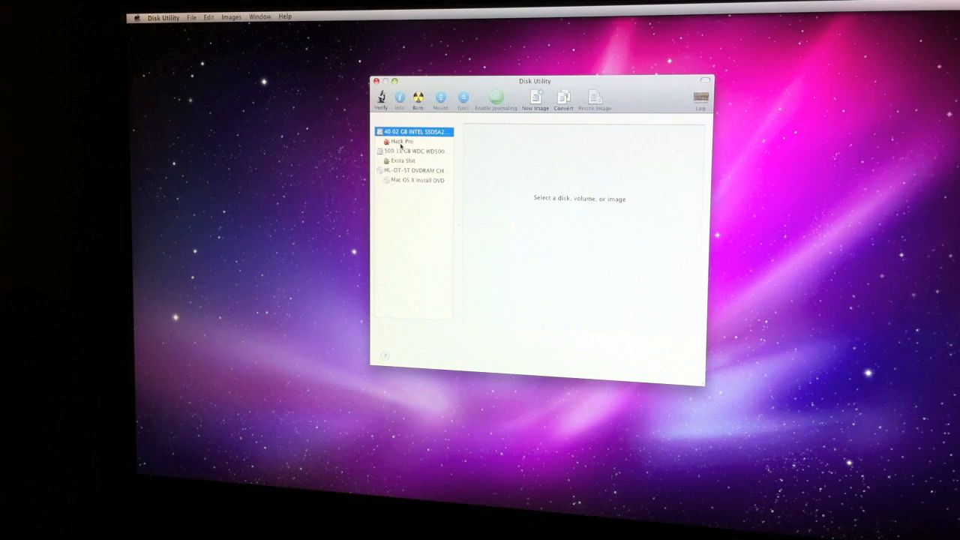
click(414, 150)
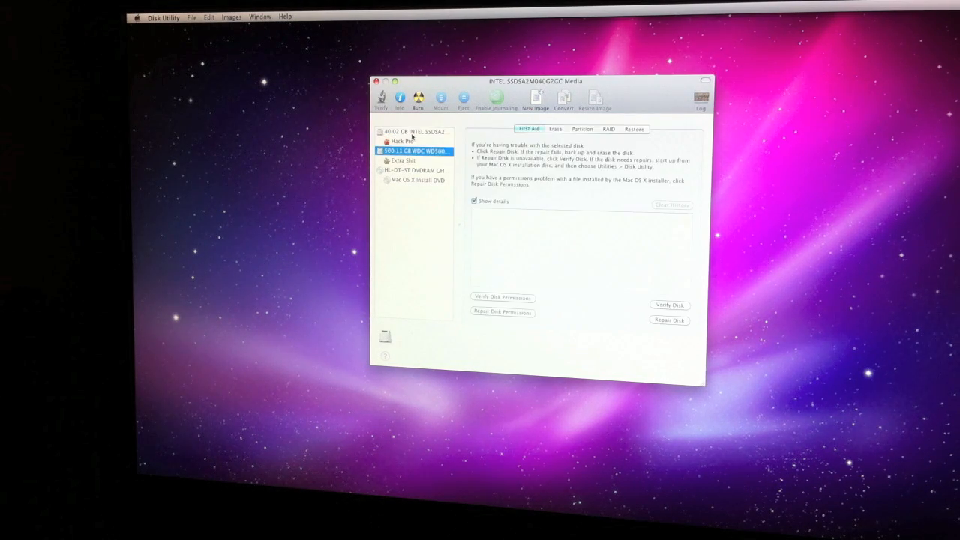
click(413, 131)
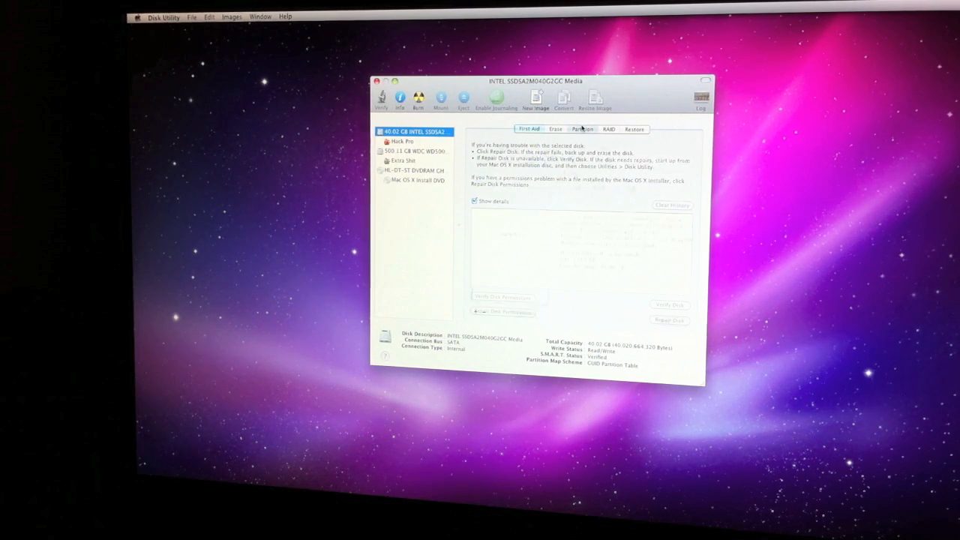
click(582, 129)
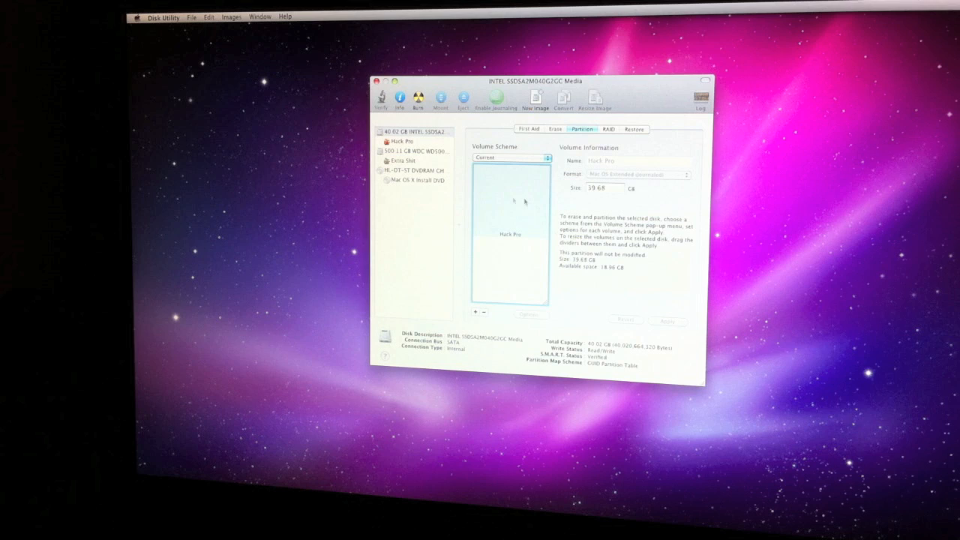
mouse_move(510, 244)
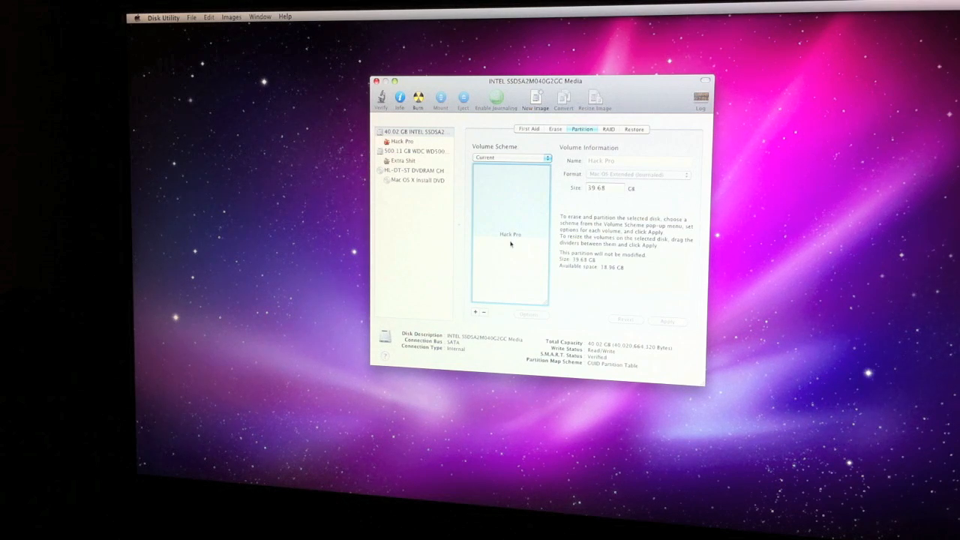
mouse_move(486, 315)
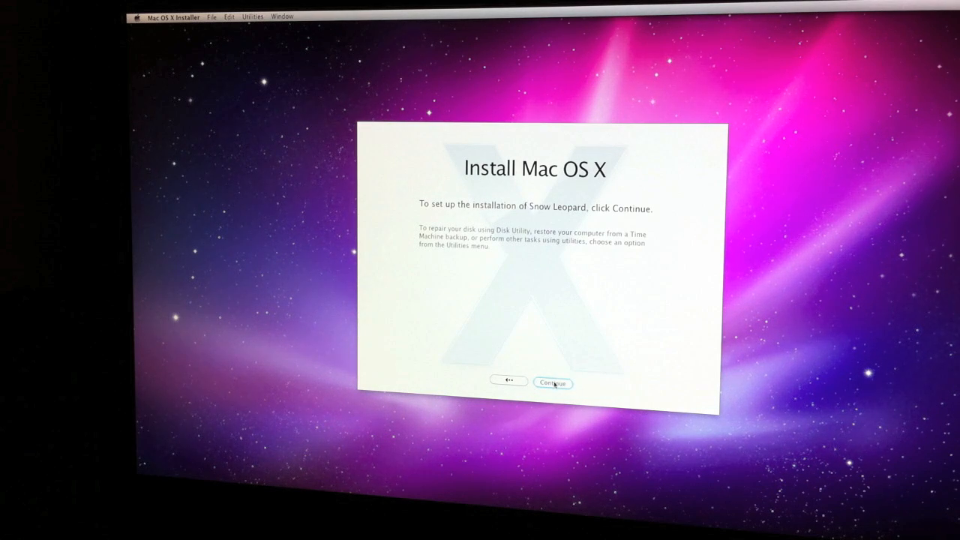
Move through the welcome screen and agree to the Snow Leopard software license.
click(553, 383)
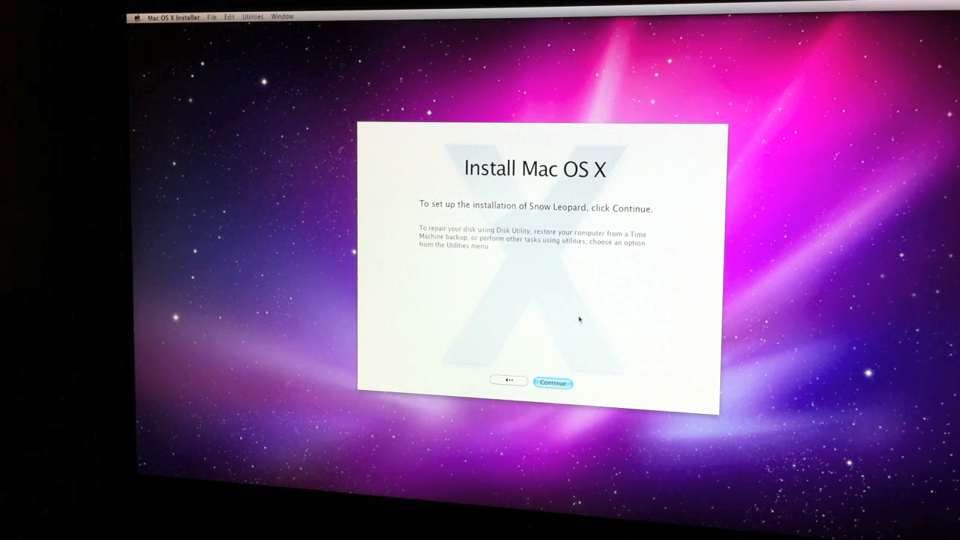
mouse_move(543, 351)
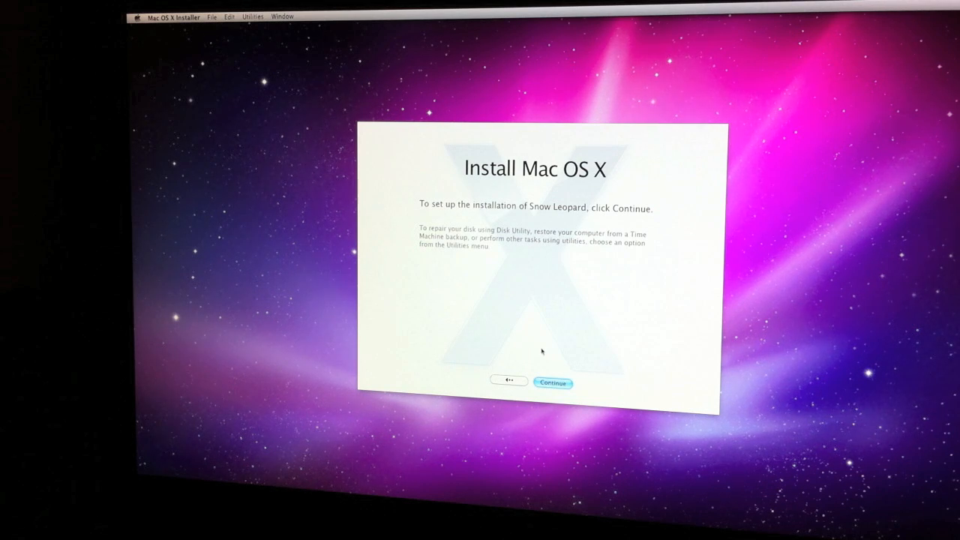
mouse_move(508, 347)
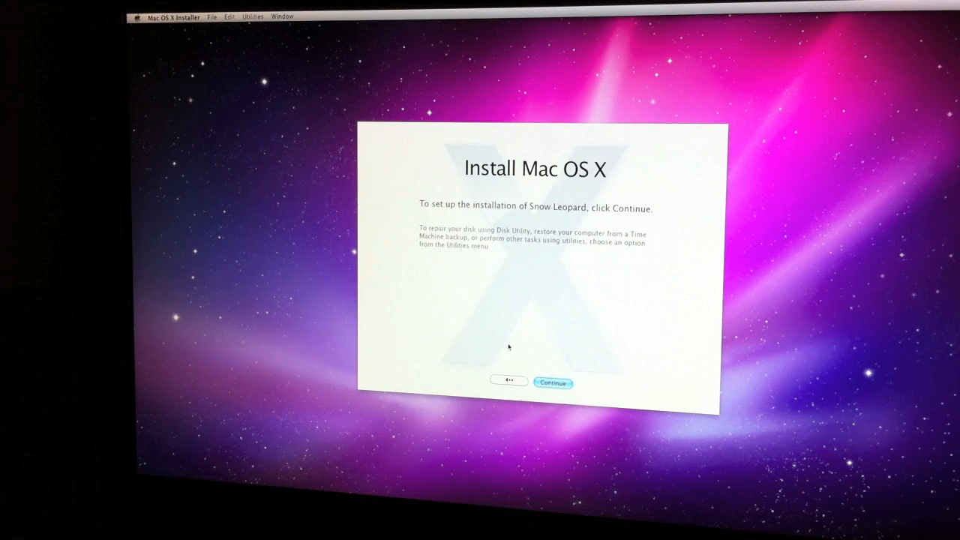
click(553, 382)
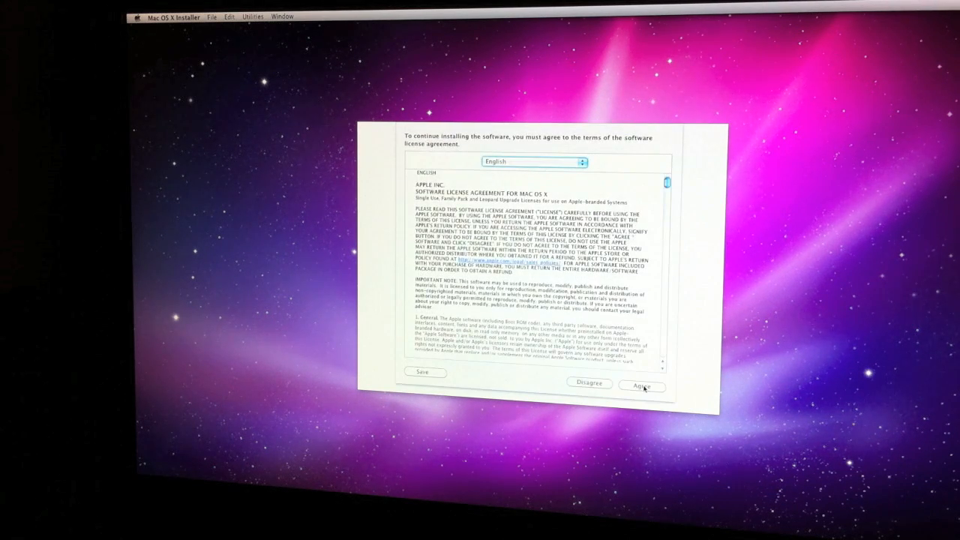
click(642, 386)
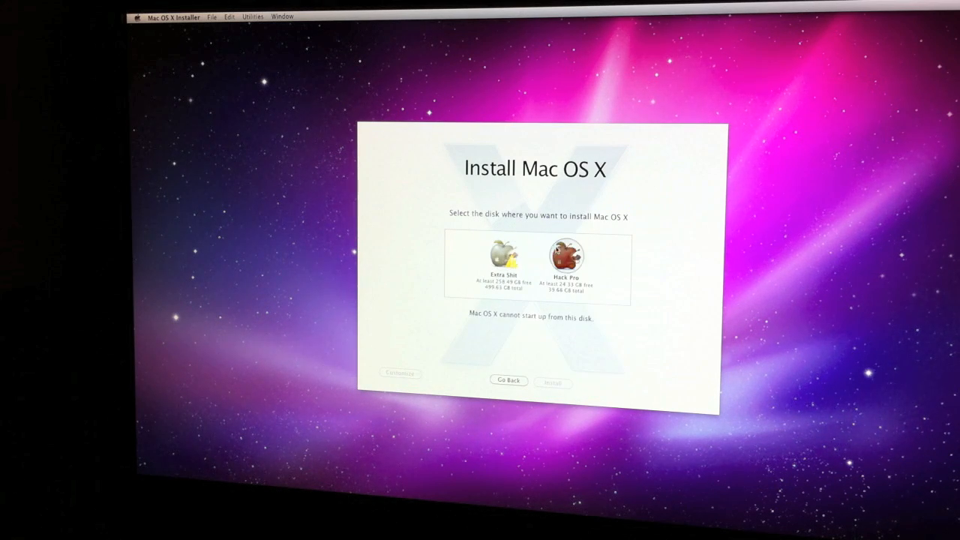
Pick Hack Pro as destination, deselecting optional components like Language Translations and X11.
click(566, 259)
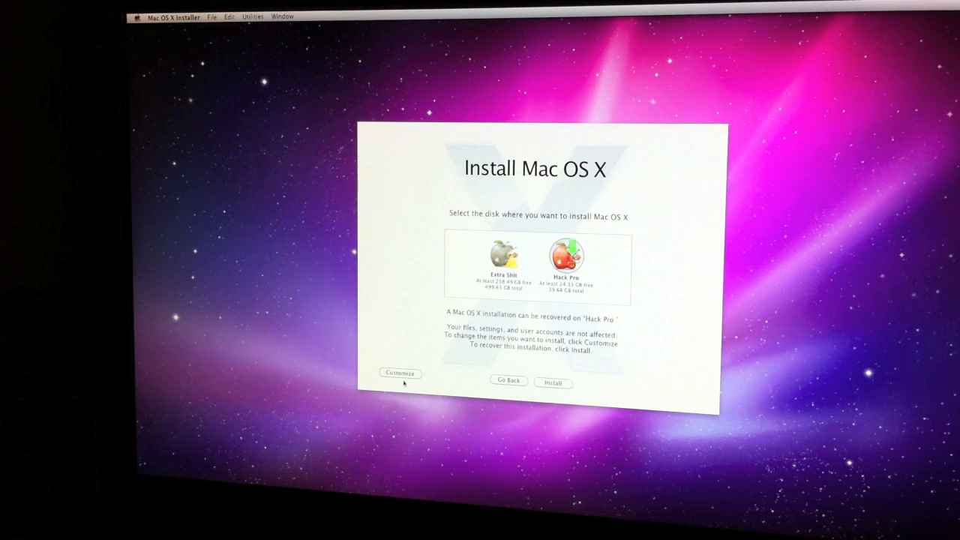
click(400, 374)
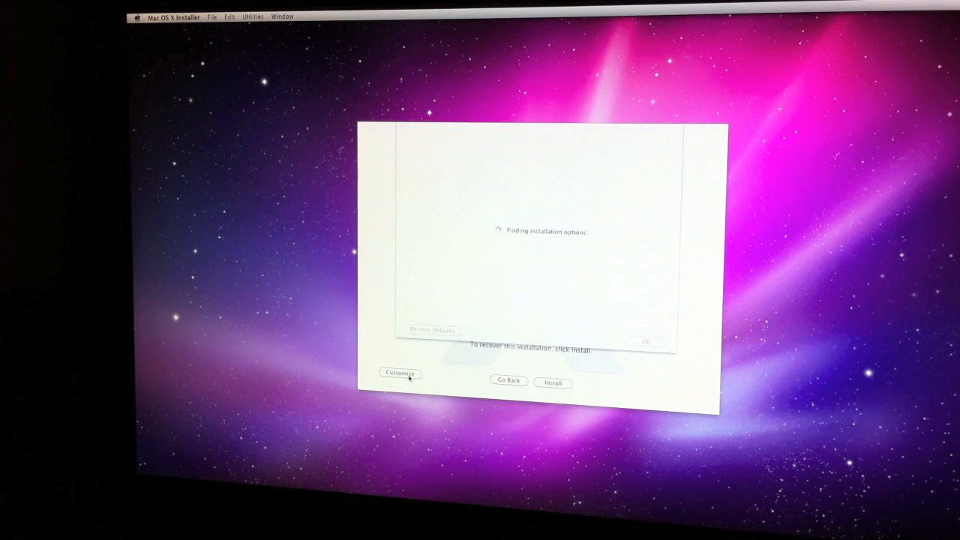
click(400, 374)
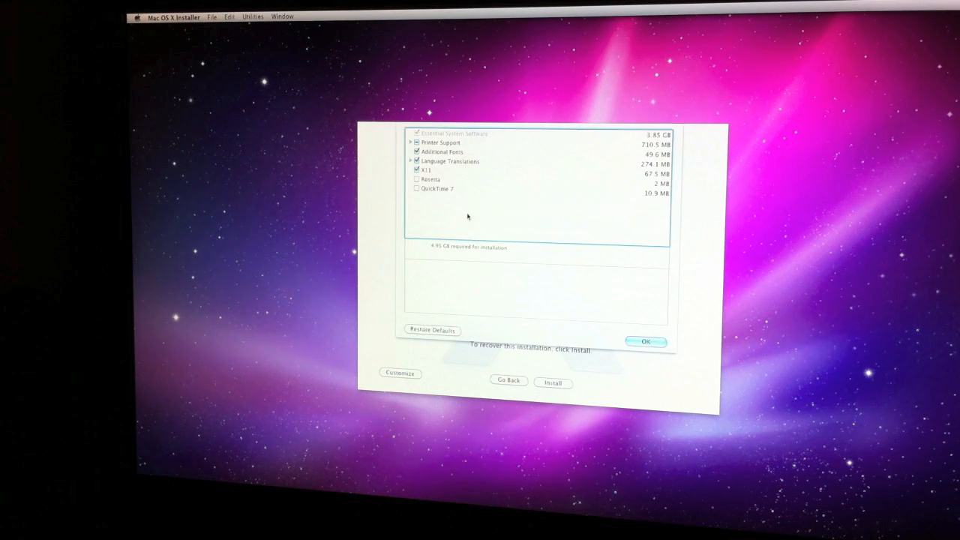
click(441, 142)
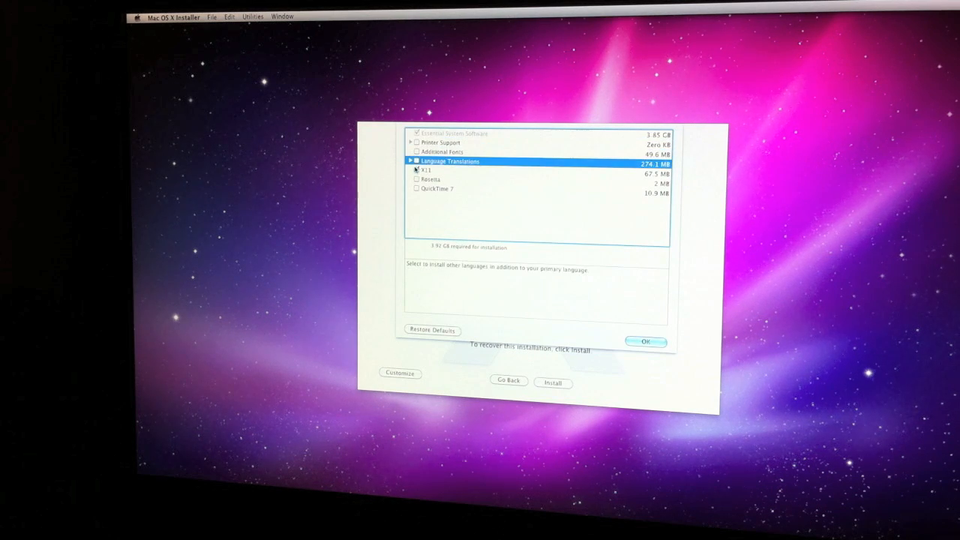
click(425, 170)
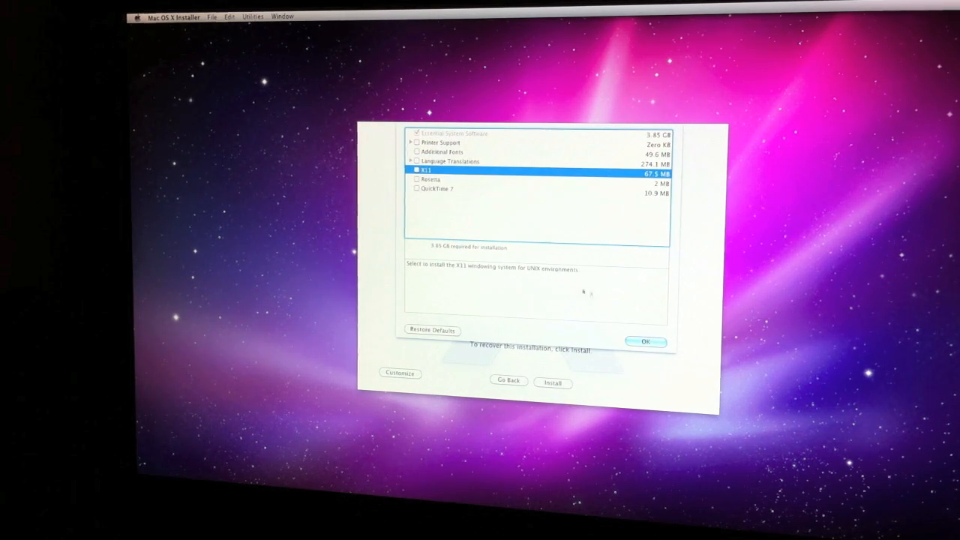
click(645, 341)
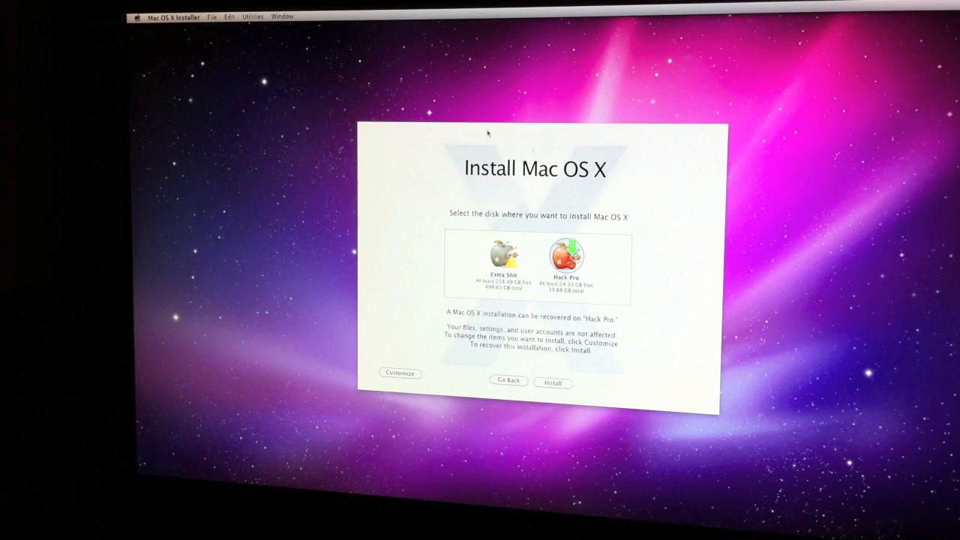
mouse_move(365, 153)
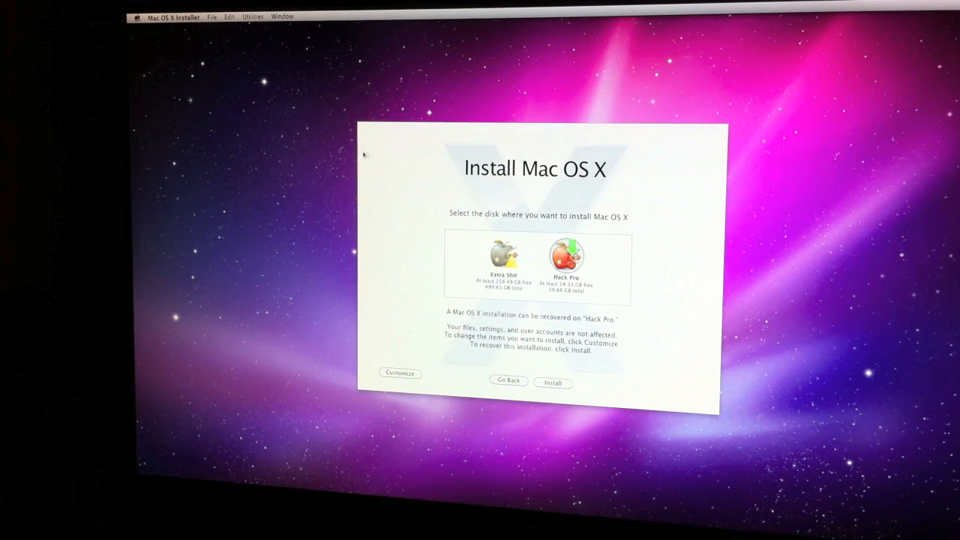
Install Mac OS X onto Hack Pro and restart to the desktop.
click(173, 16)
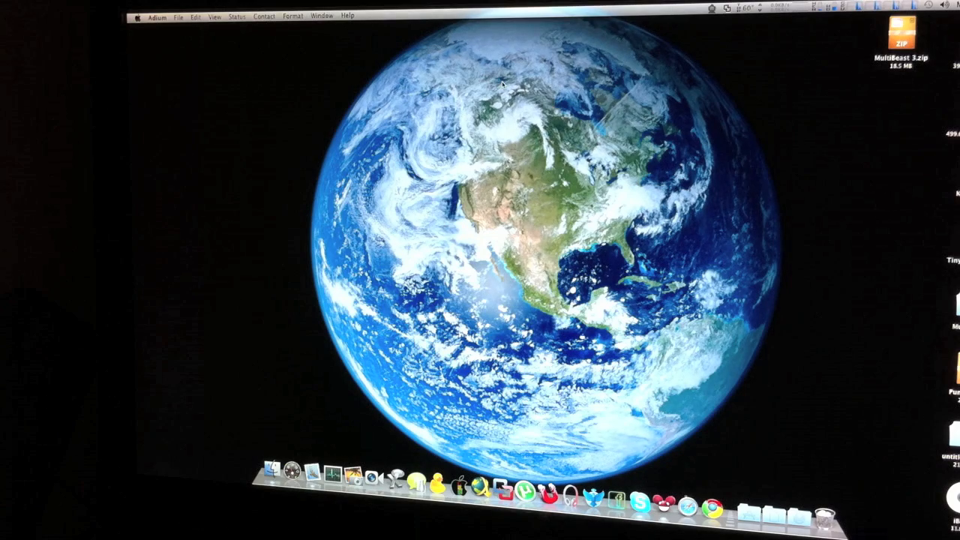
Launch MultiBeast.pkg from the MultiBeast 3 folder and advance past its welcome page.
click(904, 37)
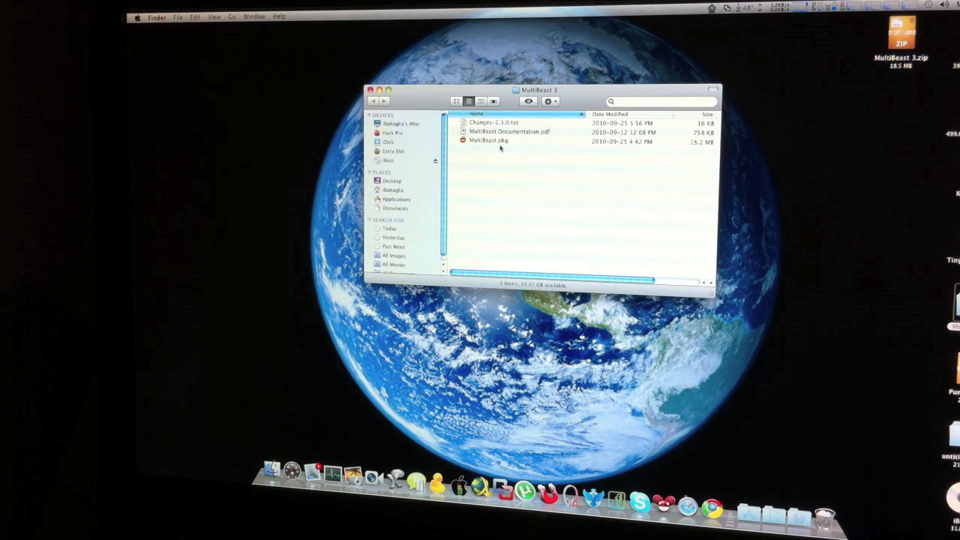
double_click(486, 141)
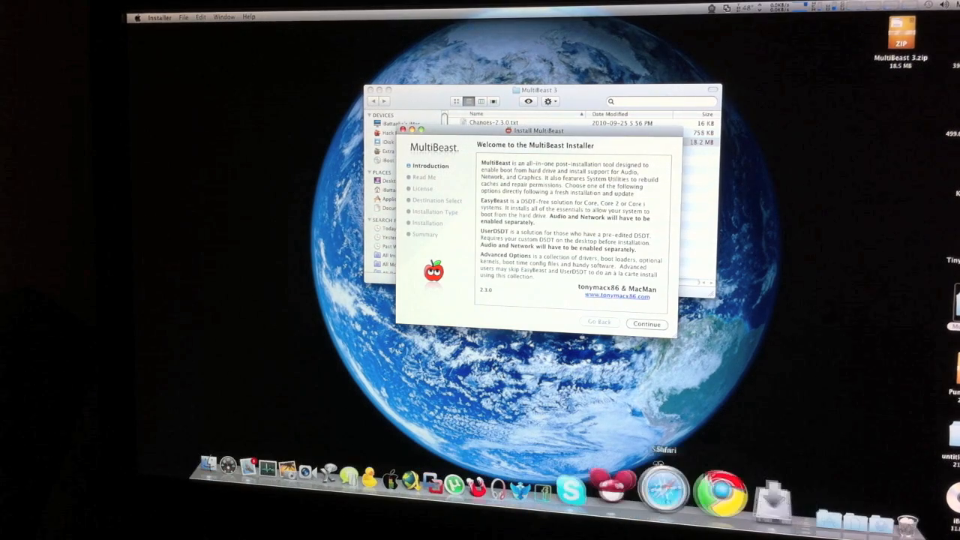
mouse_move(696, 491)
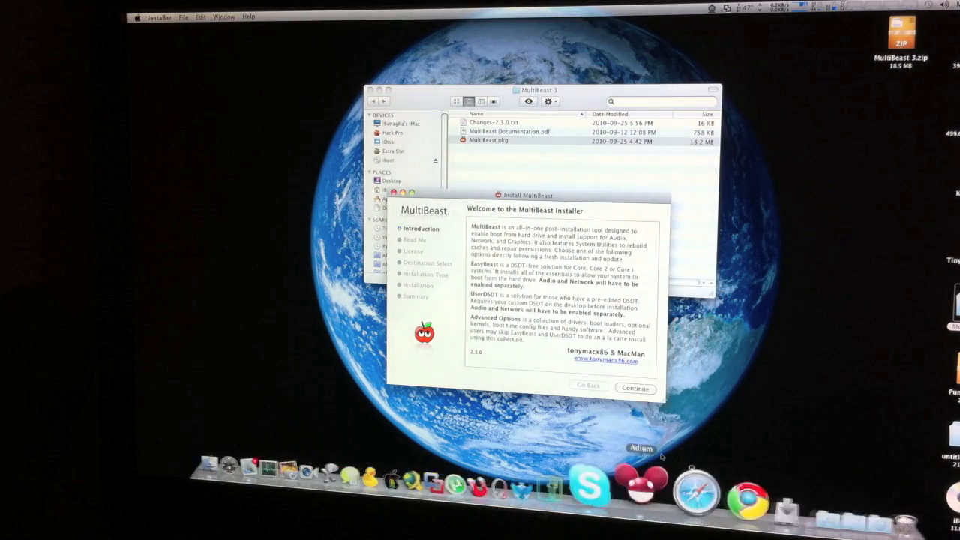
click(635, 388)
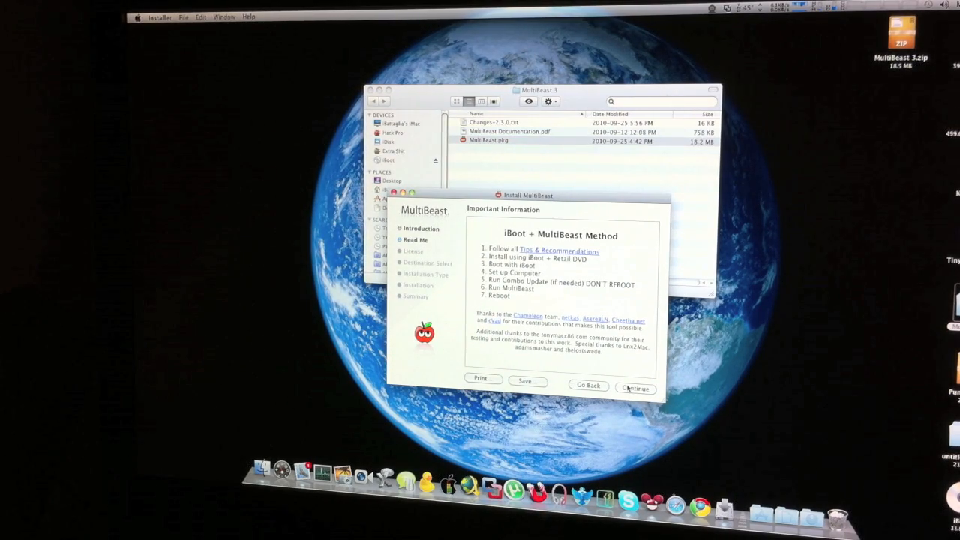
Agree to the MultiBeast license and expand Advanced Options and Kexts in Custom Install.
click(635, 388)
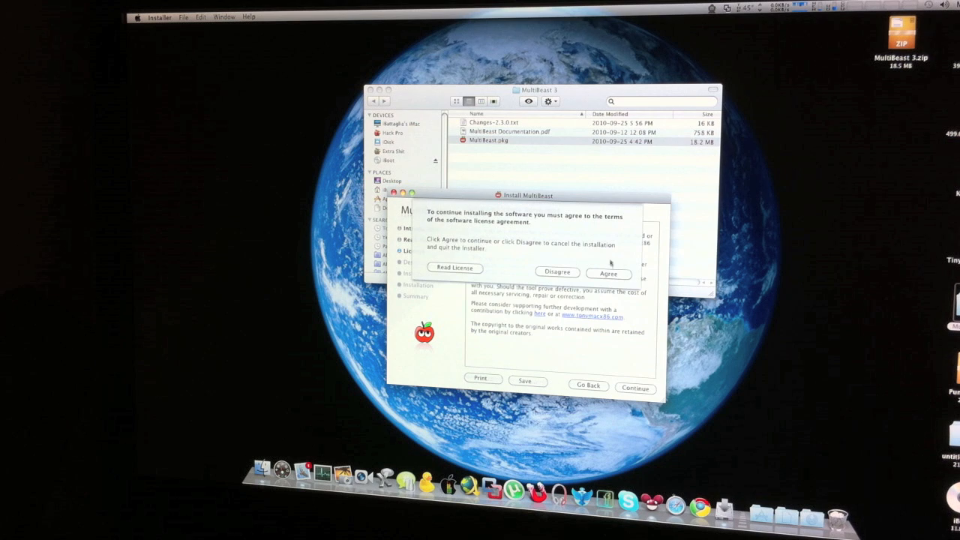
click(609, 273)
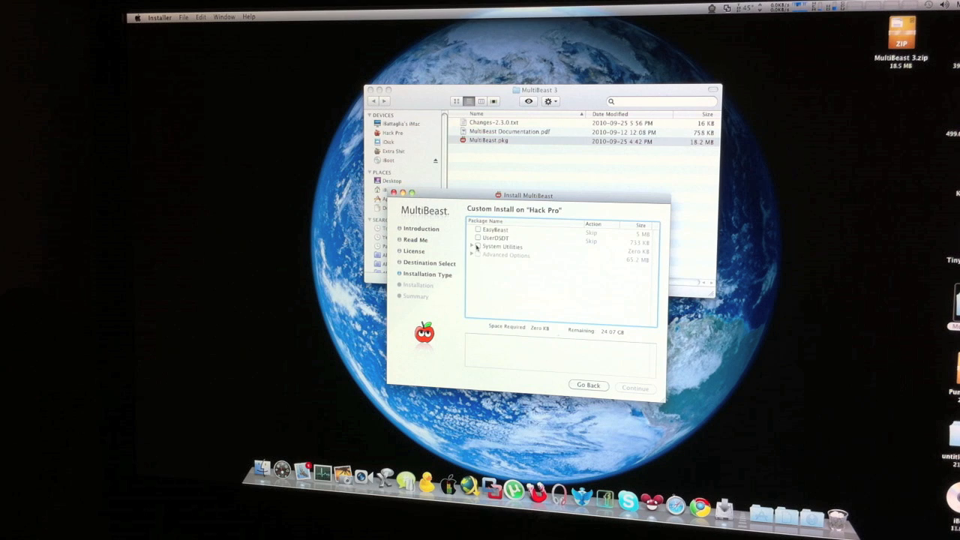
click(472, 255)
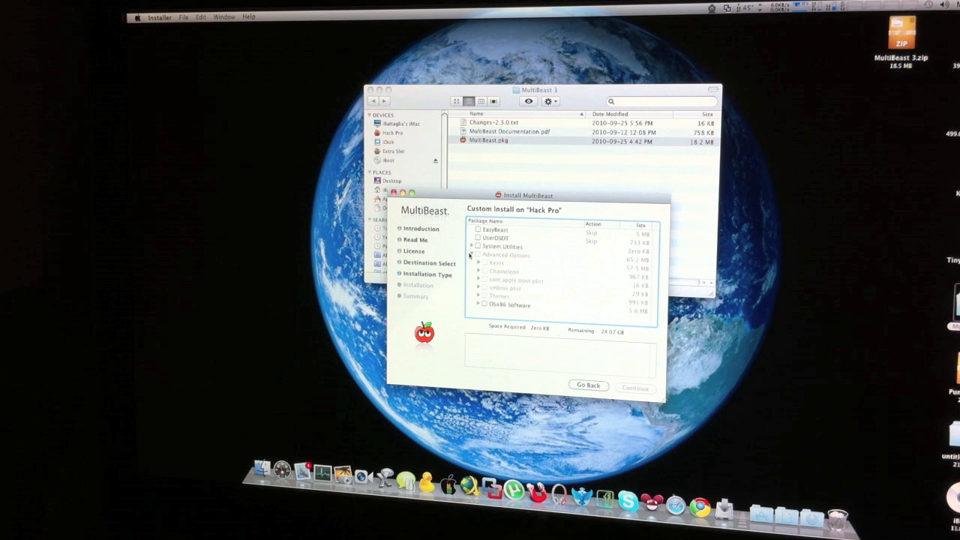
click(471, 255)
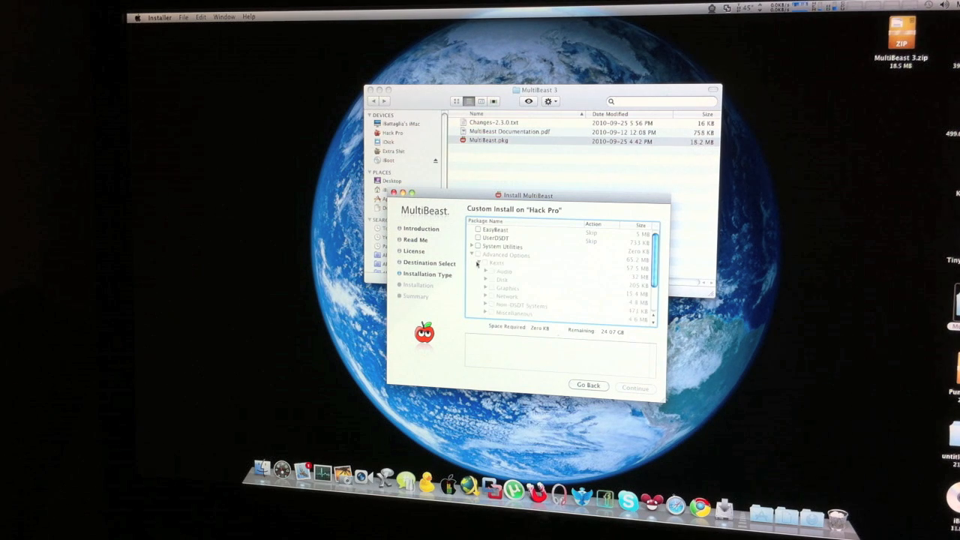
scroll(down, 3)
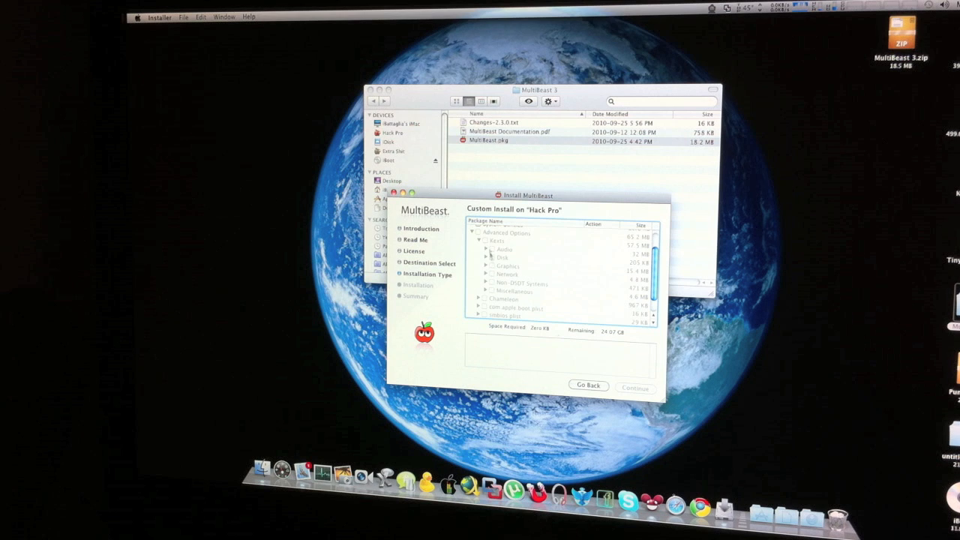
Expand Audio > VoodooHDA to show its official and experimental versions.
click(488, 249)
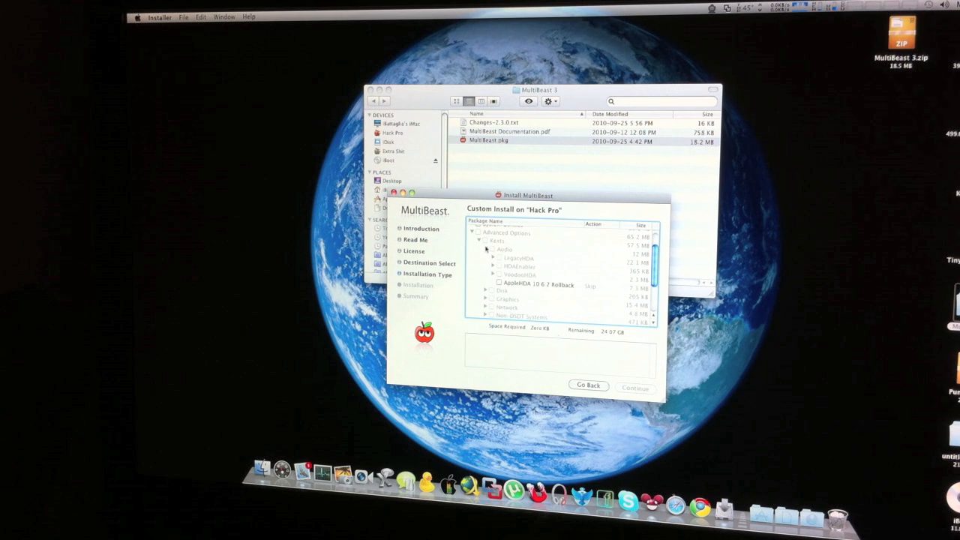
click(495, 275)
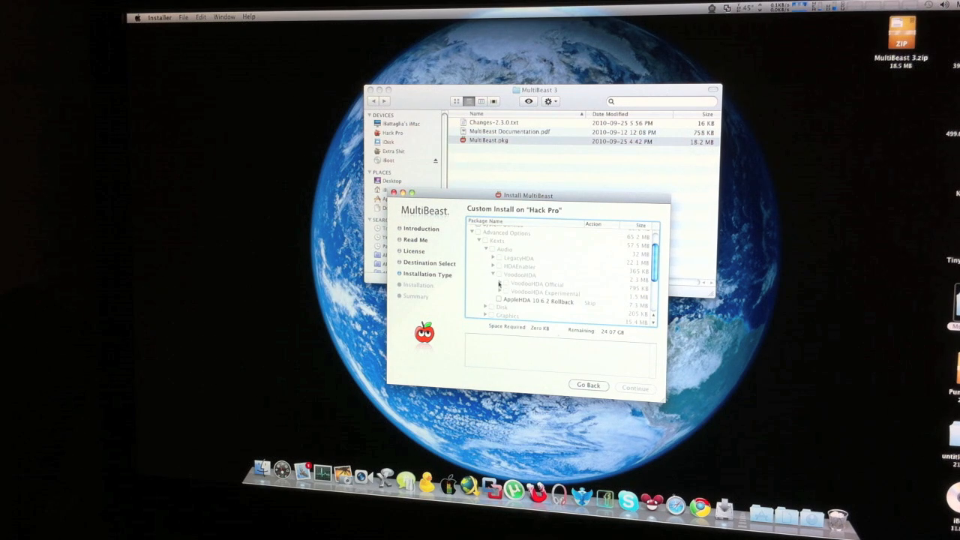
click(500, 284)
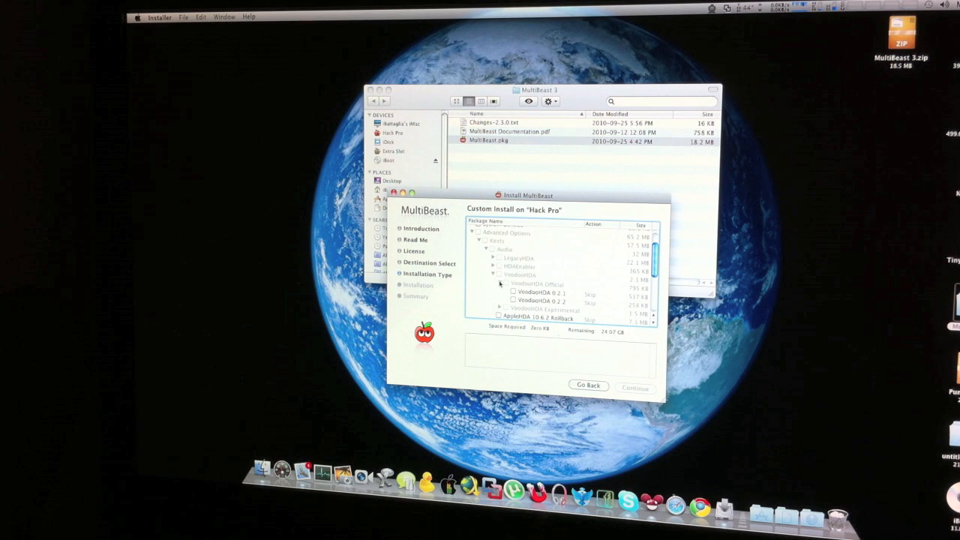
click(500, 291)
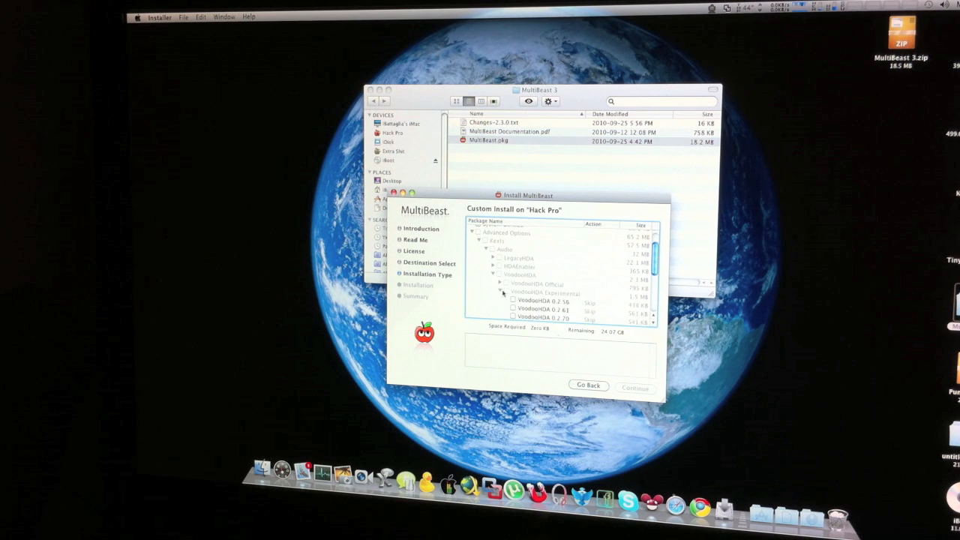
scroll(down, 3)
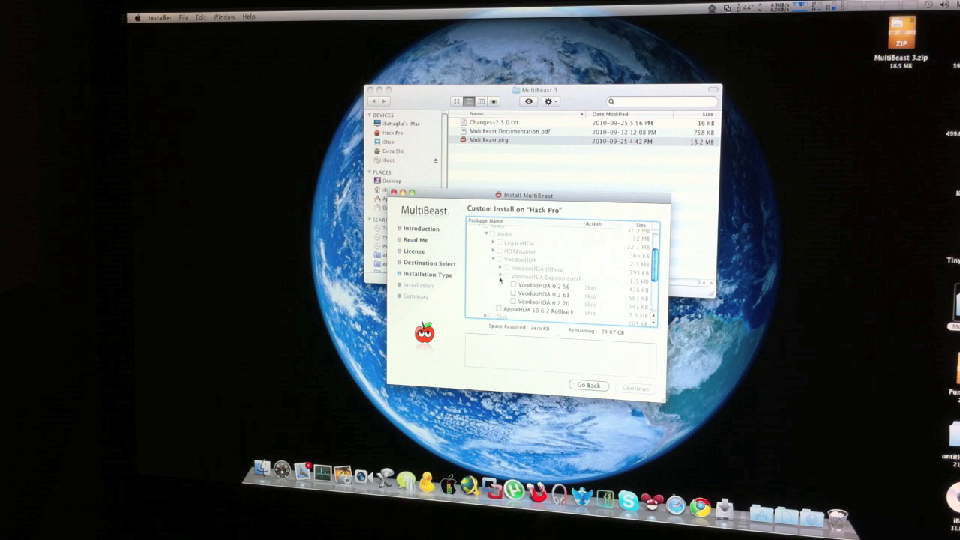
Expand the Graphics Enablers and Network driver package groups.
click(493, 259)
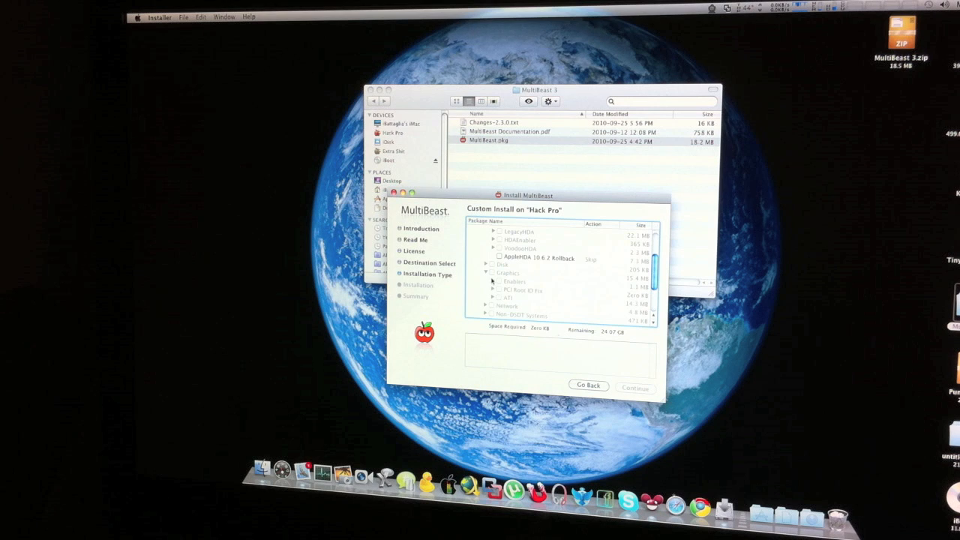
click(494, 282)
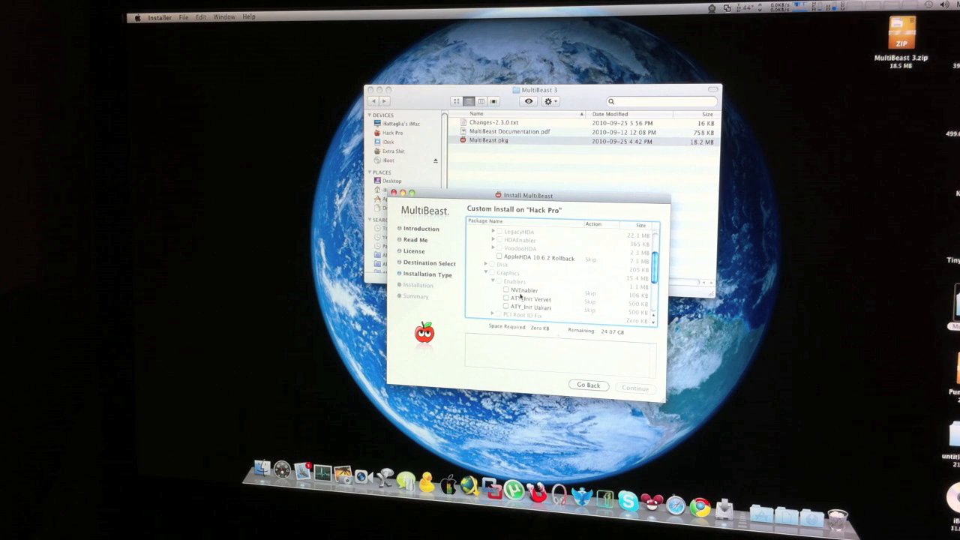
click(494, 282)
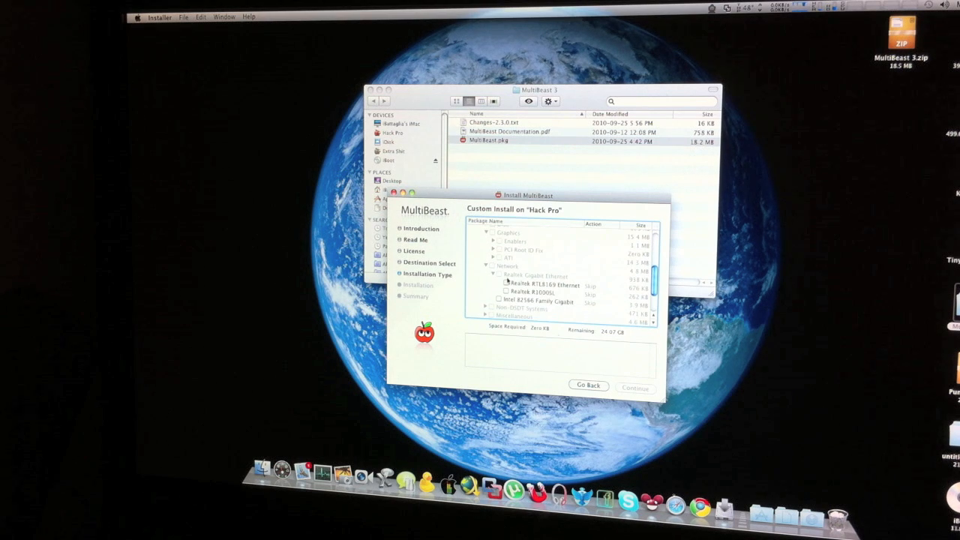
scroll(down, 3)
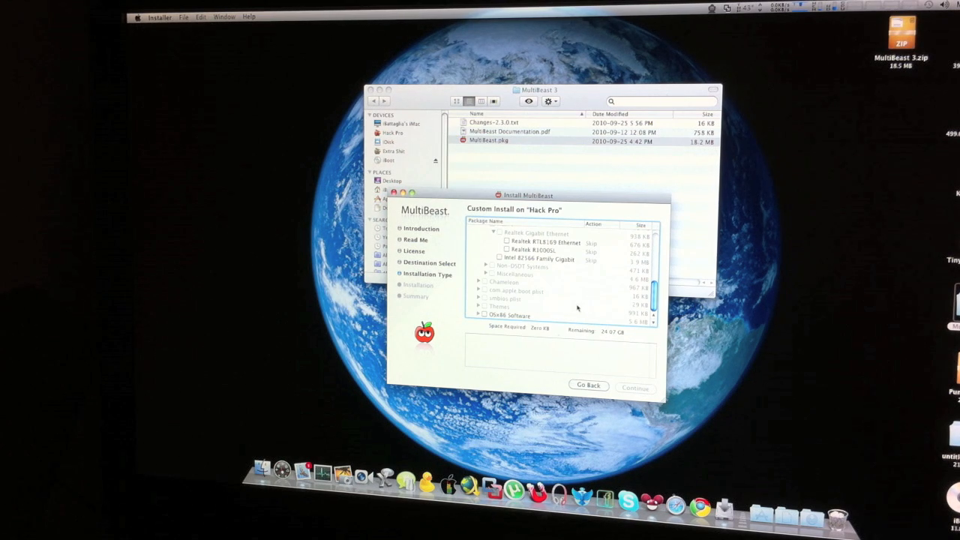
mouse_move(555, 288)
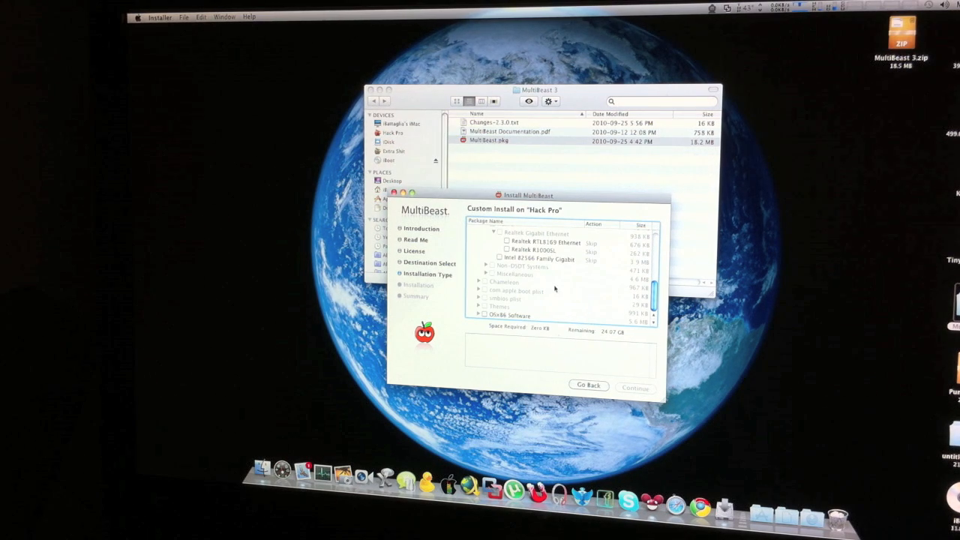